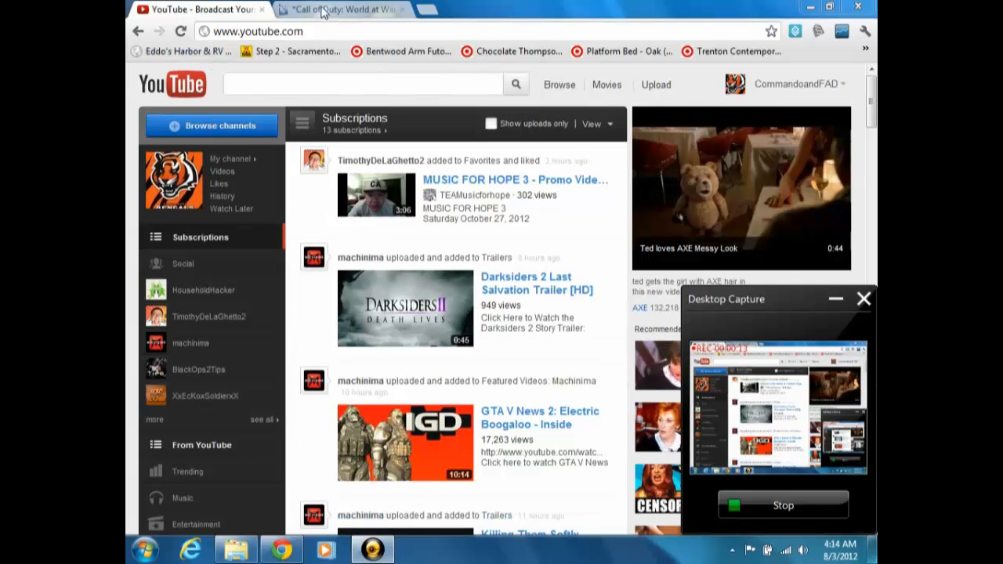
Switch to the 'Call of Duty: World at War Custom & Zombie Maps' forum tab
{"action": "left_click", "coordinate": [345, 9]}
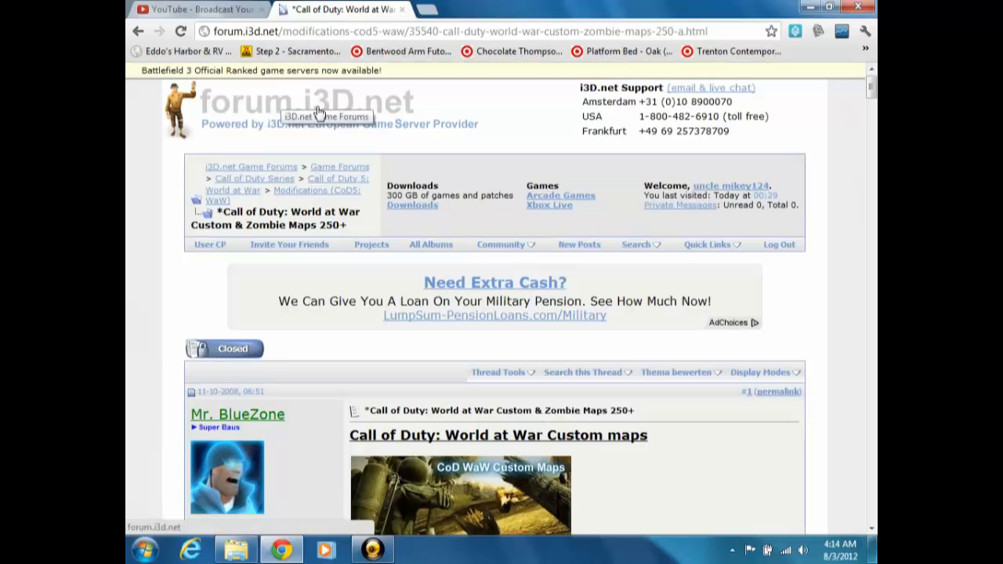
{"action": "mouse_move", "coordinate": [396, 120]}
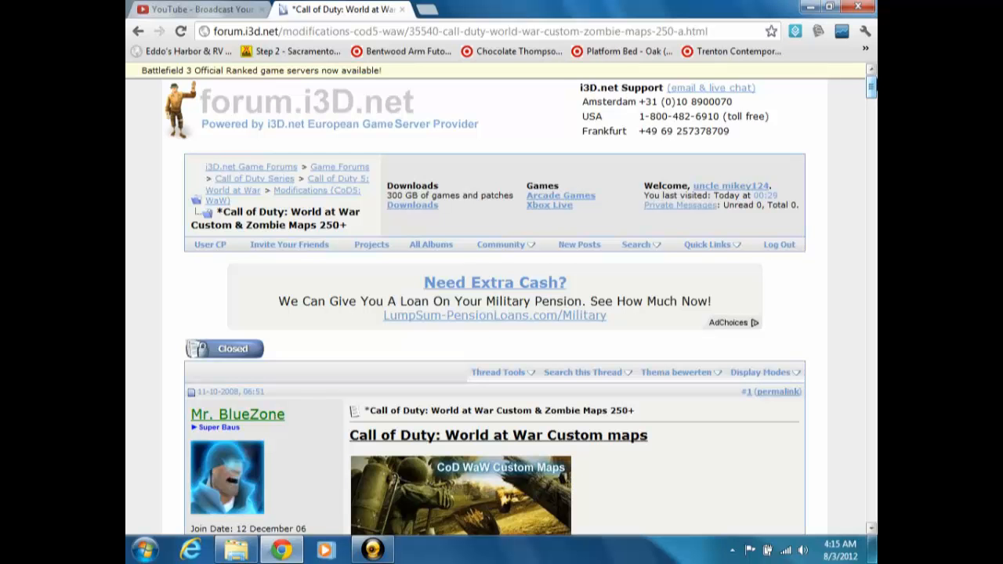
{"action": "mouse_move", "coordinate": [583, 201]}
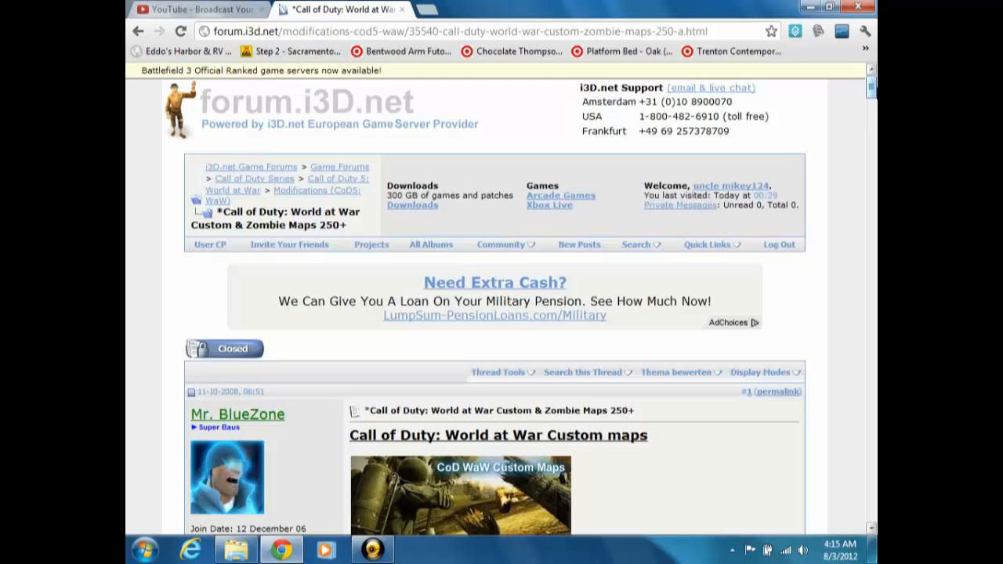
Scroll past the MP and sniper map lists to the top of INDEX ZOMBIE MAPS
{"action": "scroll", "scroll_direction": "down", "scroll_amount": 3}
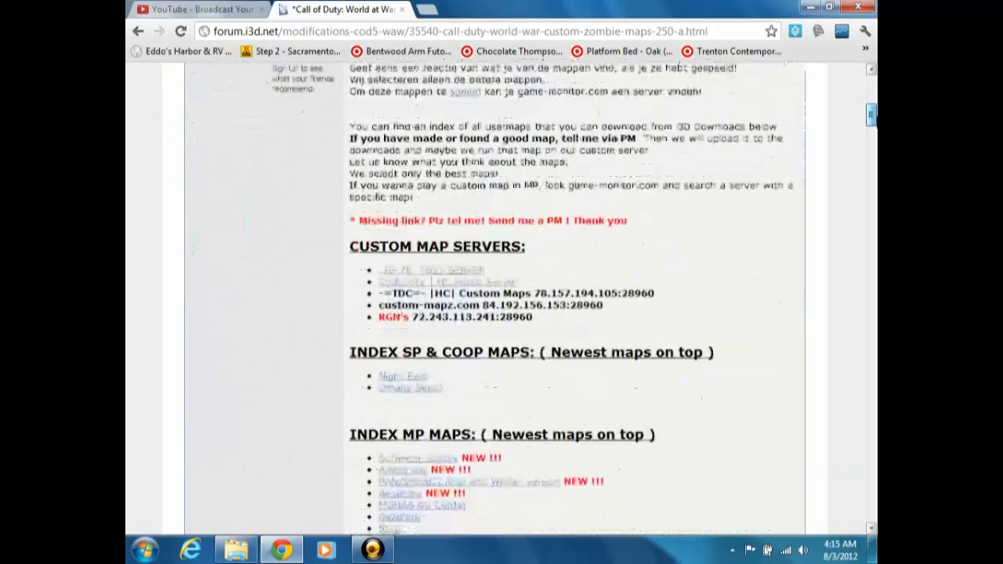
{"action": "scroll", "scroll_direction": "down", "scroll_amount": 3}
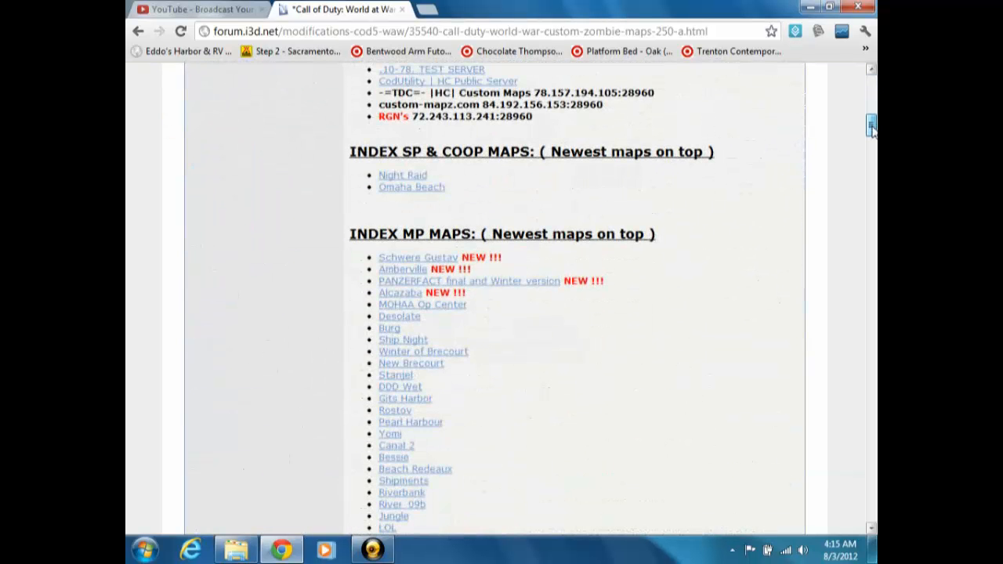
{"action": "scroll", "scroll_direction": "down", "scroll_amount": 3}
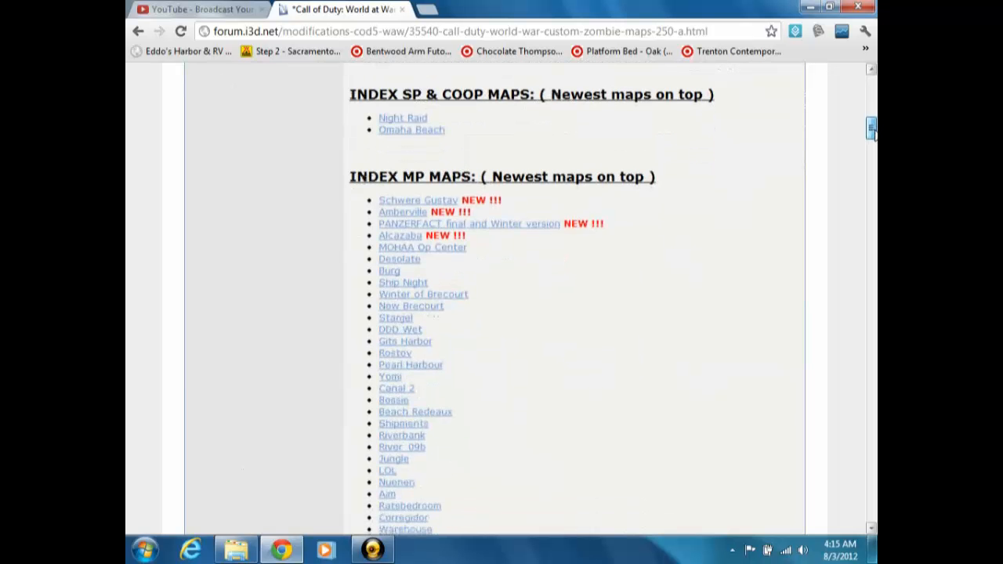
{"action": "scroll", "scroll_direction": "down", "scroll_amount": 3}
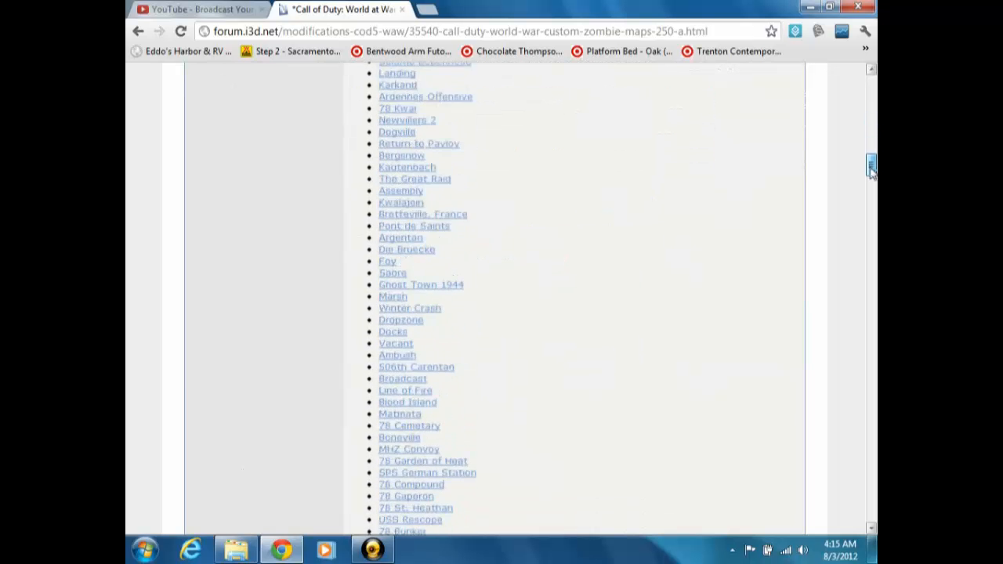
{"action": "scroll", "scroll_direction": "up", "scroll_amount": 3}
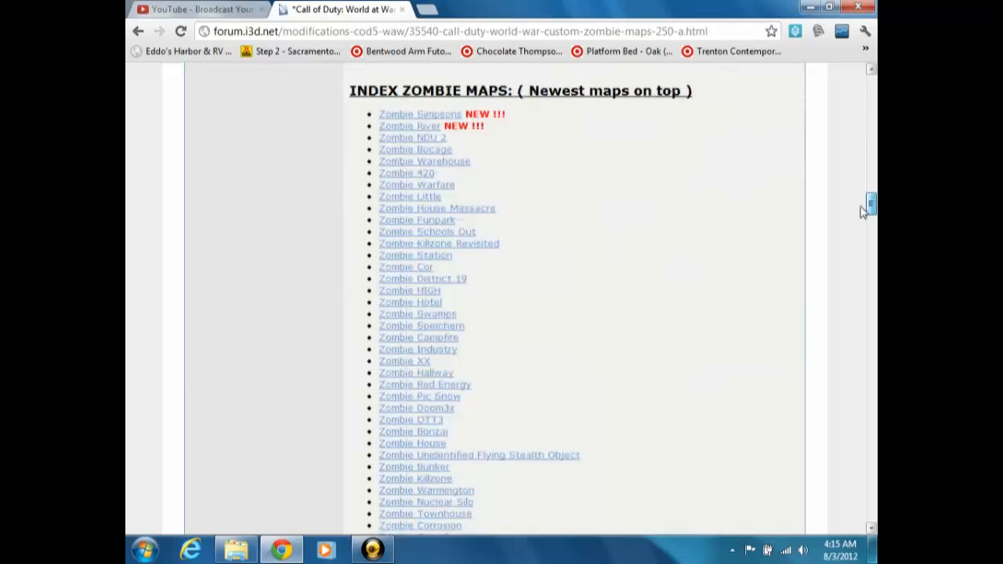
{"action": "scroll", "scroll_direction": "up", "scroll_amount": 3}
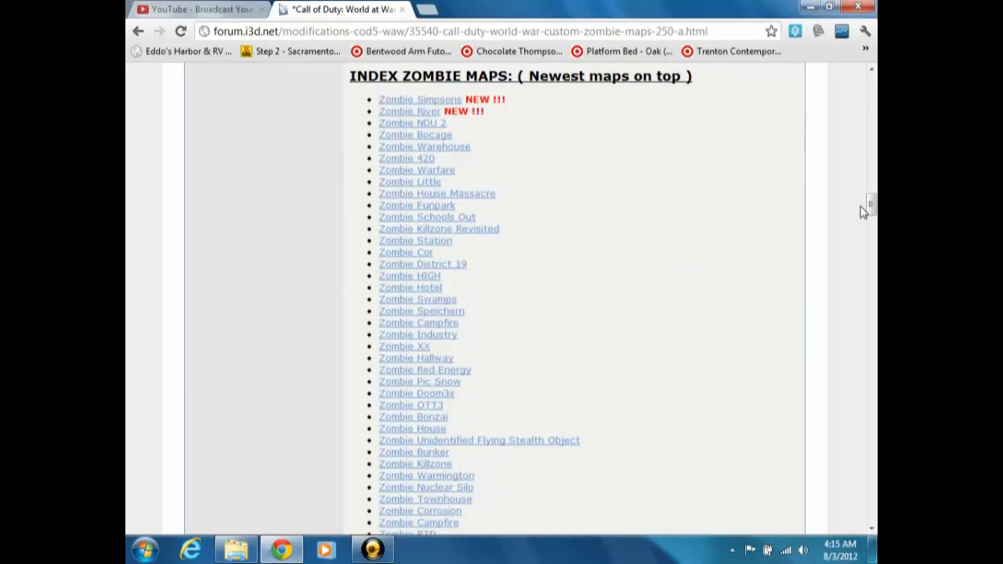
{"action": "mouse_move", "coordinate": [575, 108]}
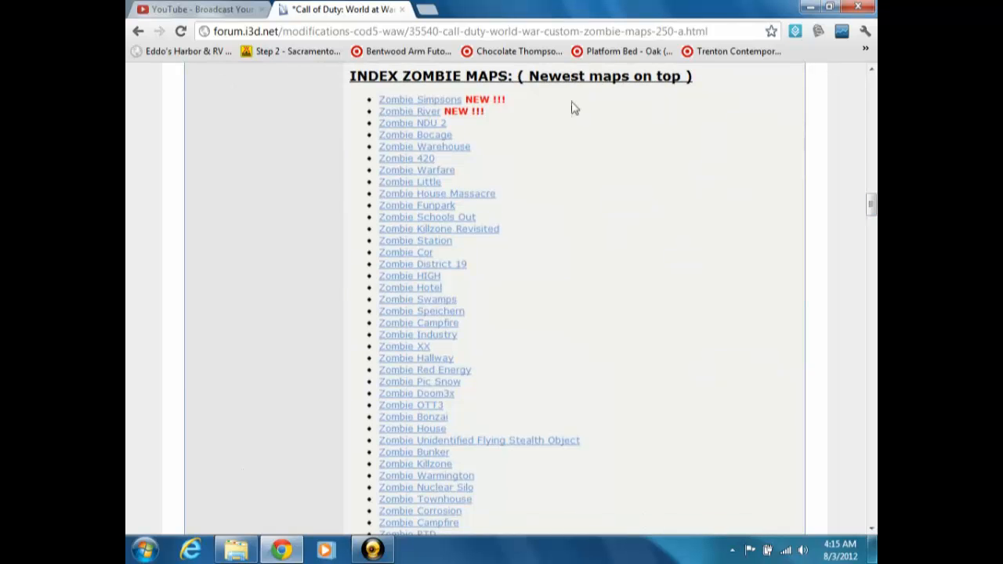
{"action": "scroll", "scroll_direction": "down", "scroll_amount": 3}
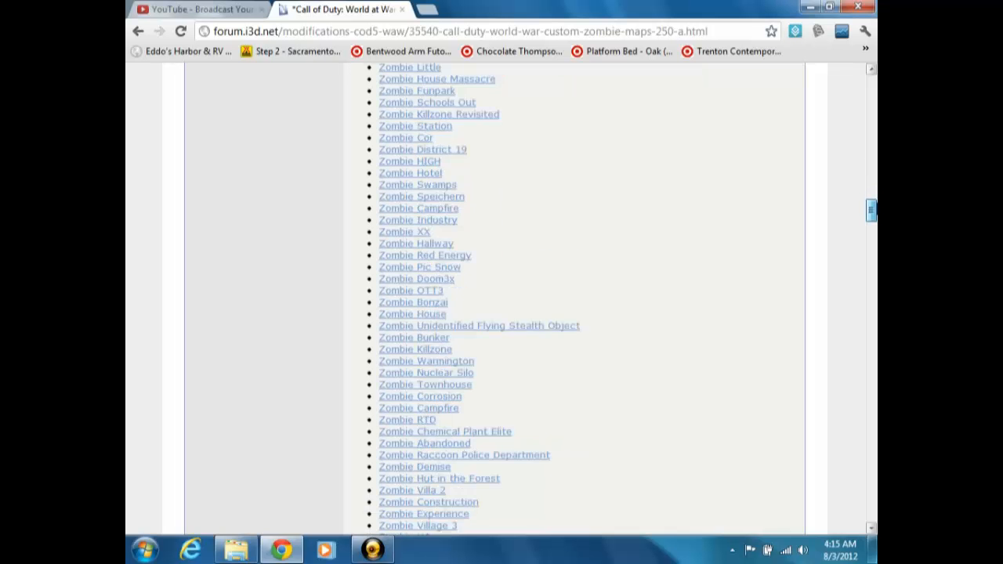
{"action": "scroll", "scroll_direction": "down", "scroll_amount": 3}
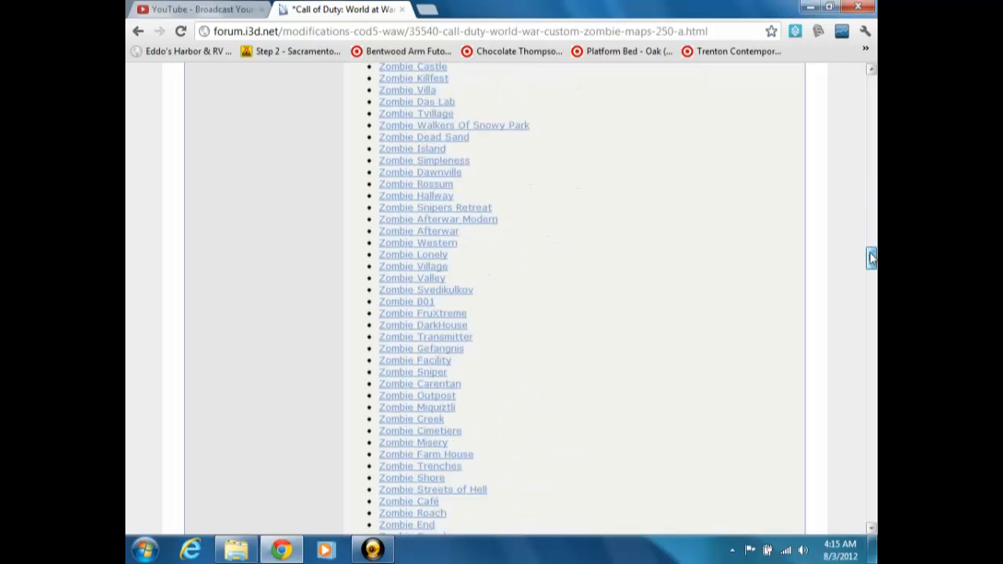
{"action": "scroll", "scroll_direction": "down", "scroll_amount": 3}
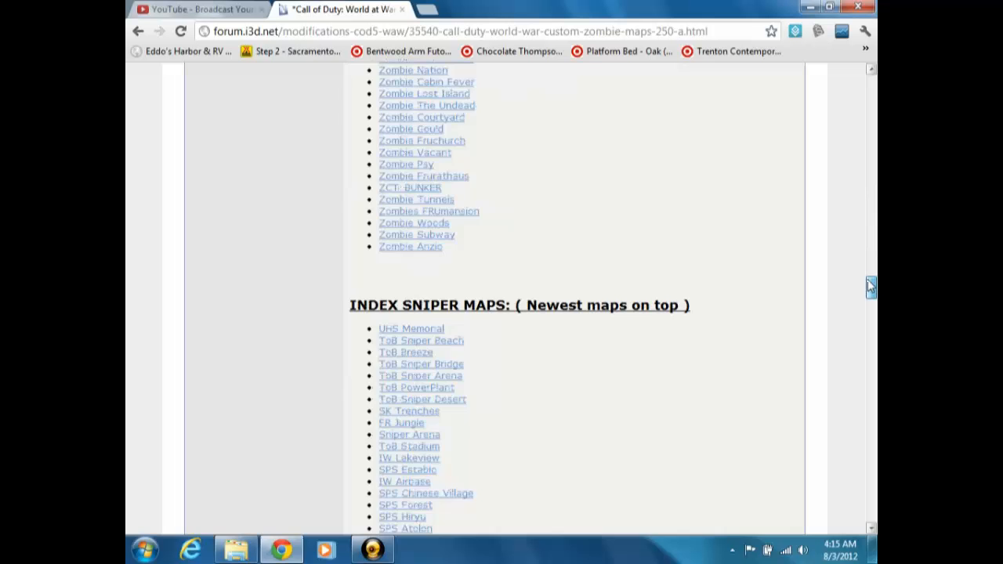
{"action": "scroll", "scroll_direction": "down", "scroll_amount": 3}
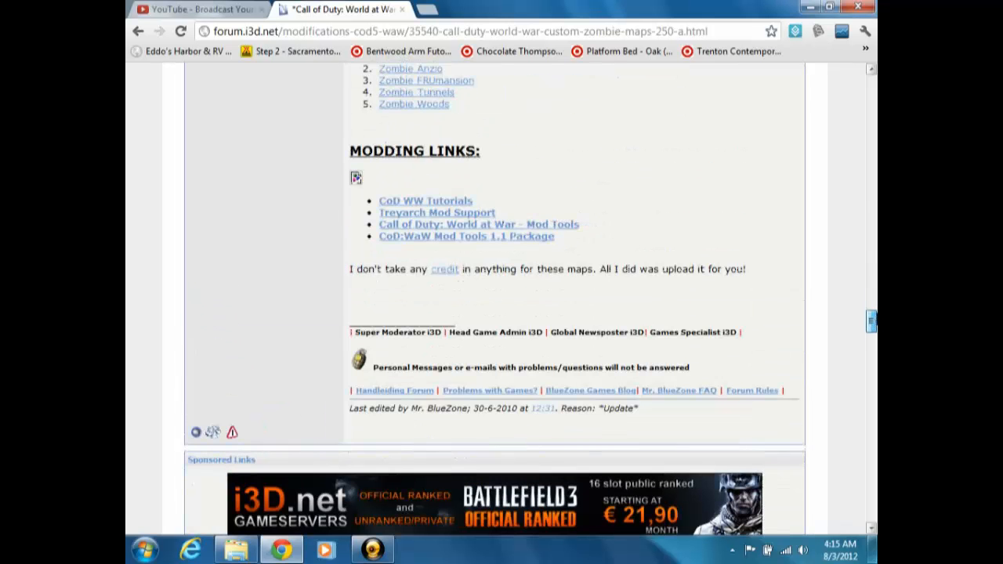
{"action": "scroll", "scroll_direction": "up", "scroll_amount": 3}
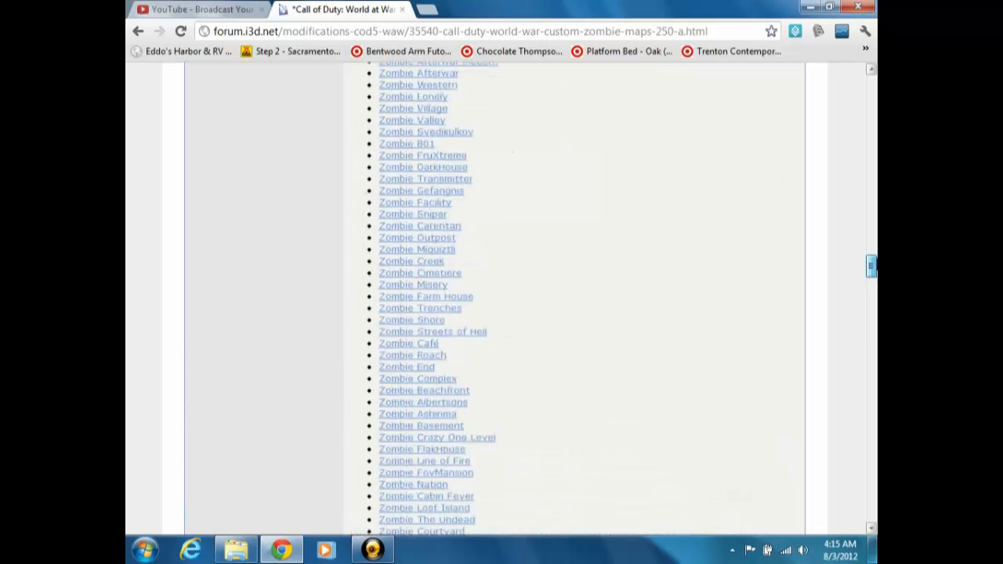
{"action": "scroll", "scroll_direction": "up", "scroll_amount": 3}
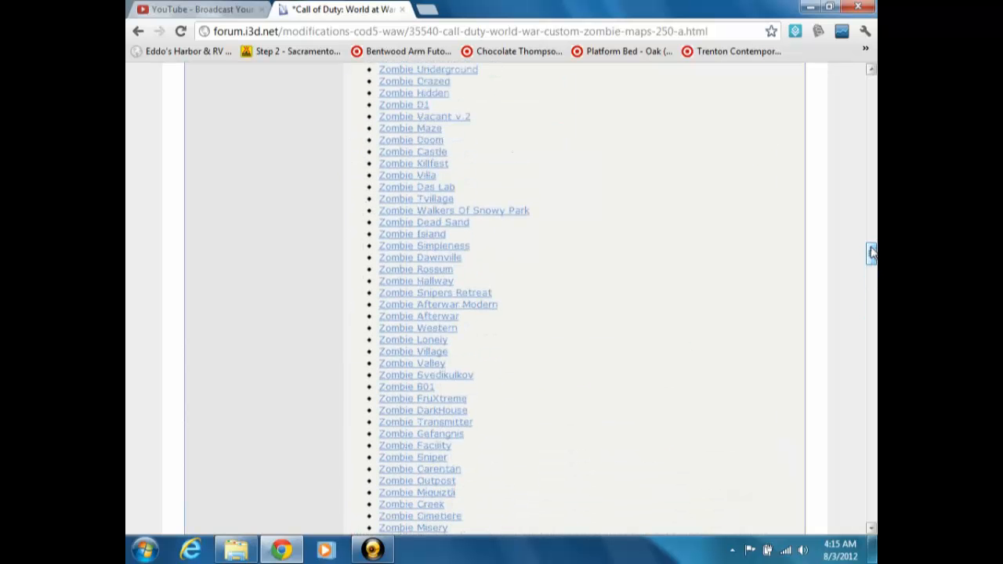
{"action": "scroll", "scroll_direction": "up", "scroll_amount": 3}
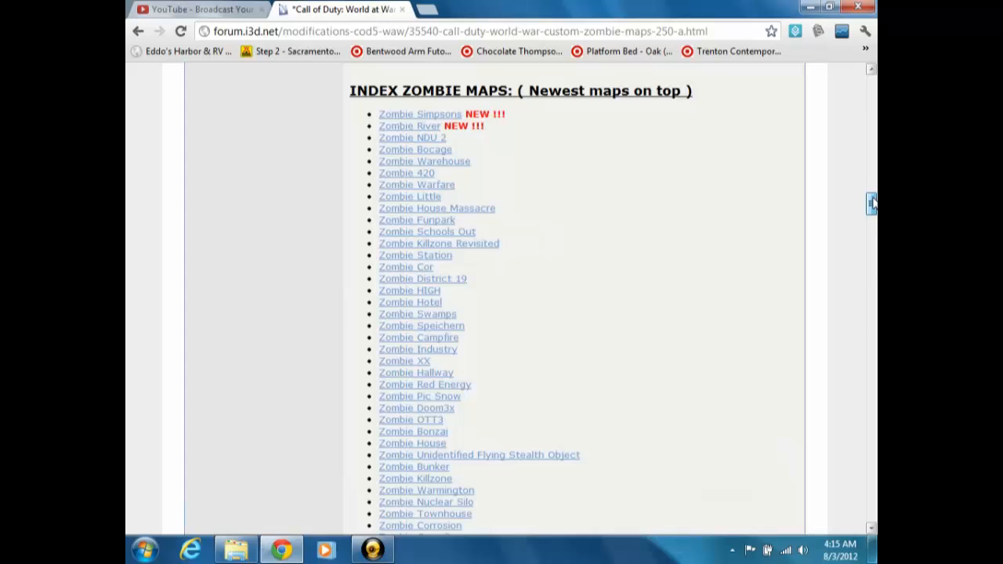
{"action": "scroll", "scroll_direction": "down", "scroll_amount": 3}
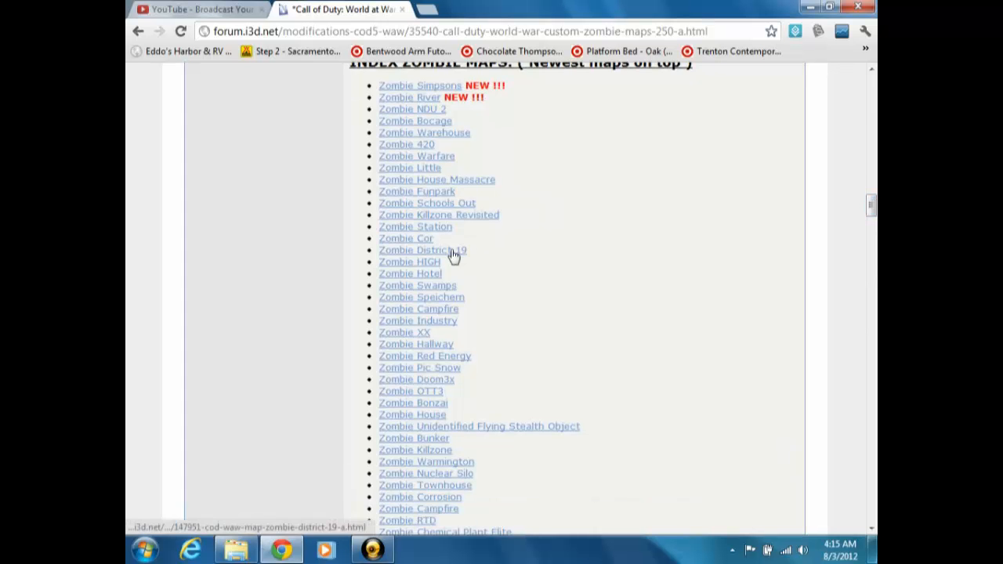
Open the Zombie District 19 post, scroll to its Features, and dismiss the ad popup
{"action": "left_click", "coordinate": [422, 250]}
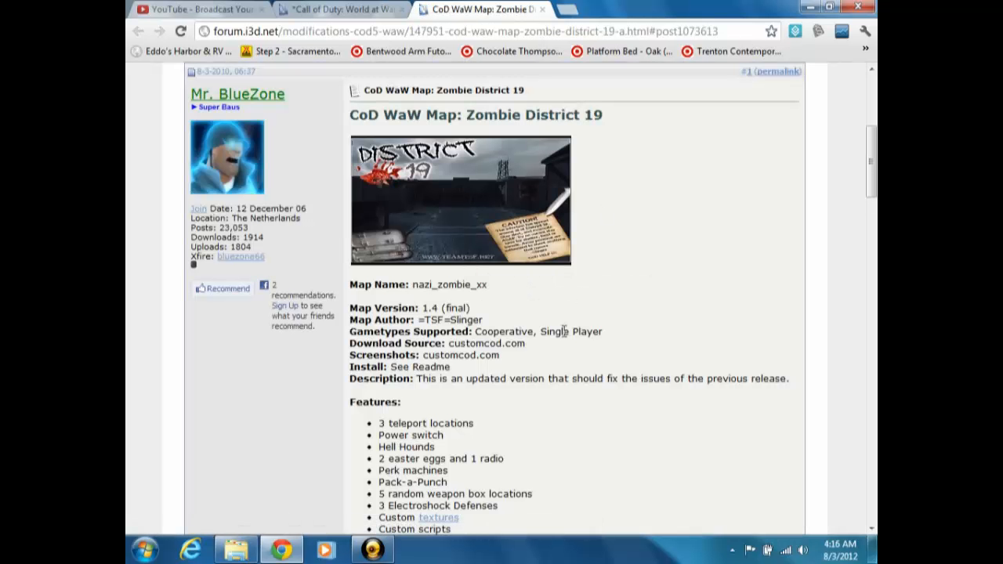
{"action": "scroll", "scroll_direction": "down", "scroll_amount": 3}
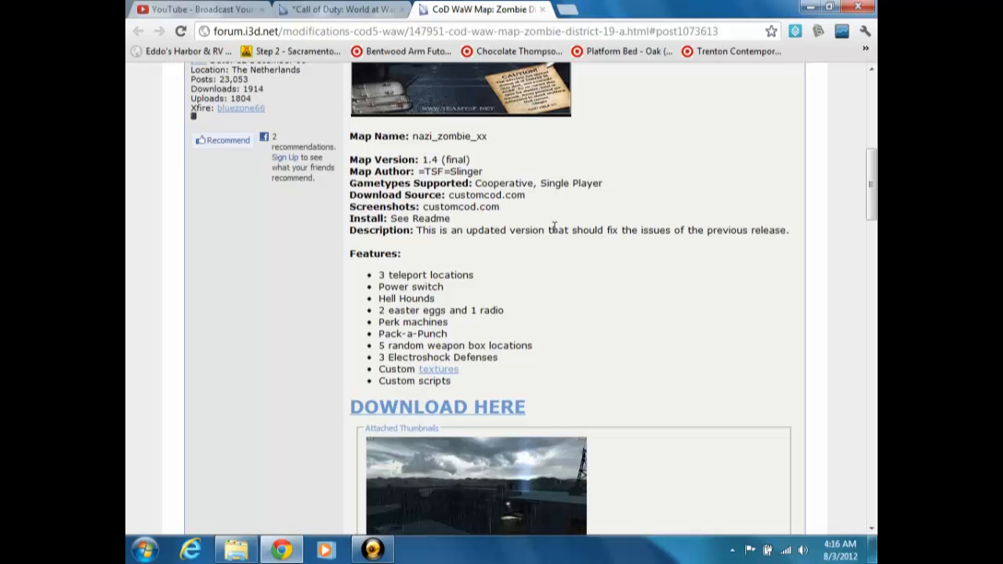
{"action": "mouse_move", "coordinate": [389, 304]}
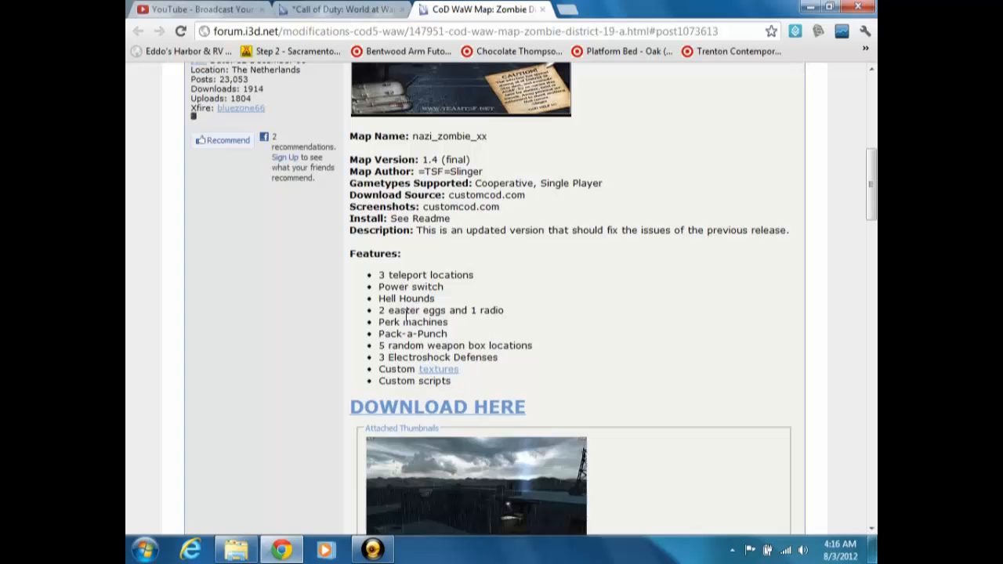
{"action": "mouse_move", "coordinate": [423, 345]}
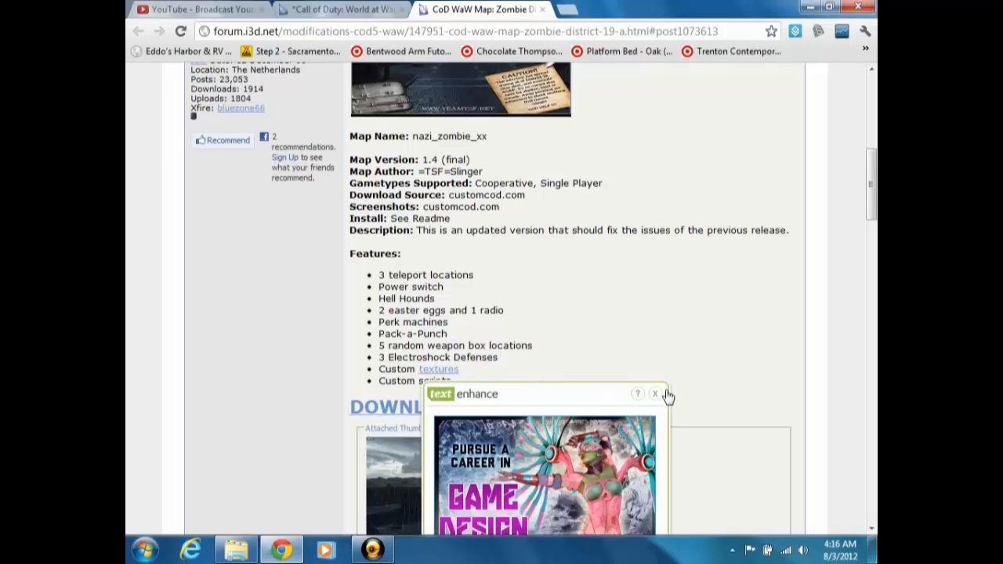
{"action": "left_click", "coordinate": [655, 394]}
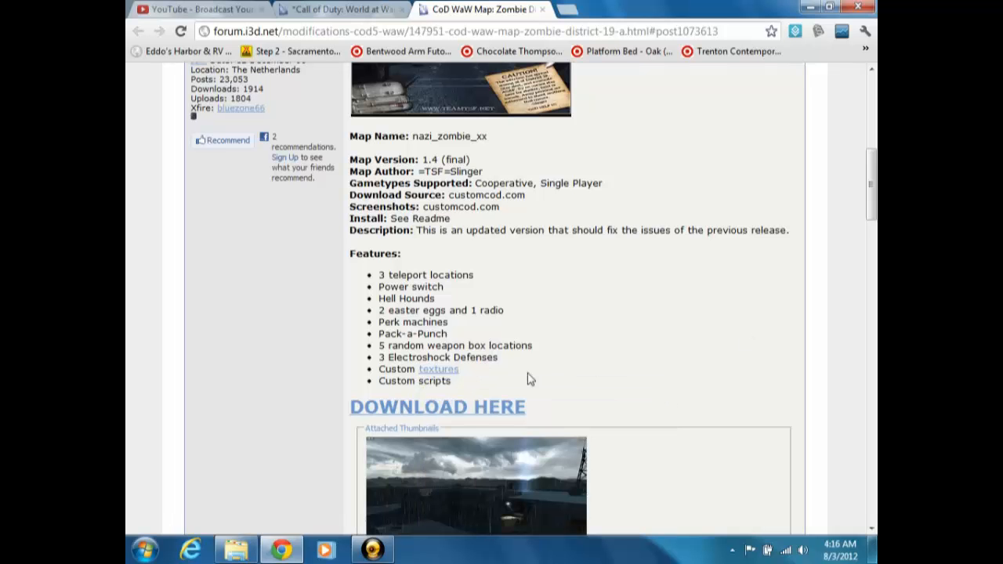
Download the Zombie District 19 zip from its file page and close the nazi zombies folder window
{"action": "left_click", "coordinate": [437, 406]}
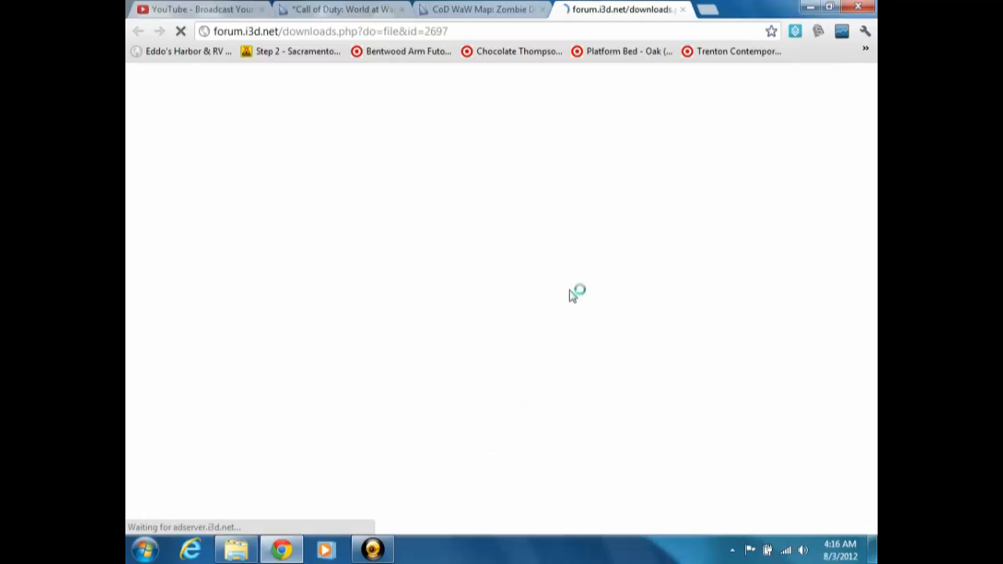
{"action": "right_click", "coordinate": [737, 439]}
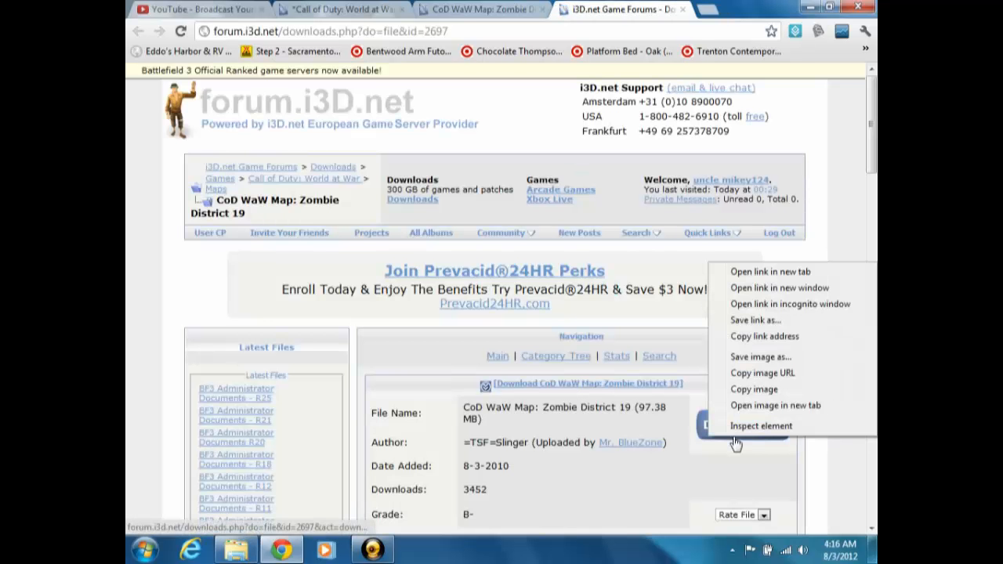
{"action": "left_click", "coordinate": [770, 271]}
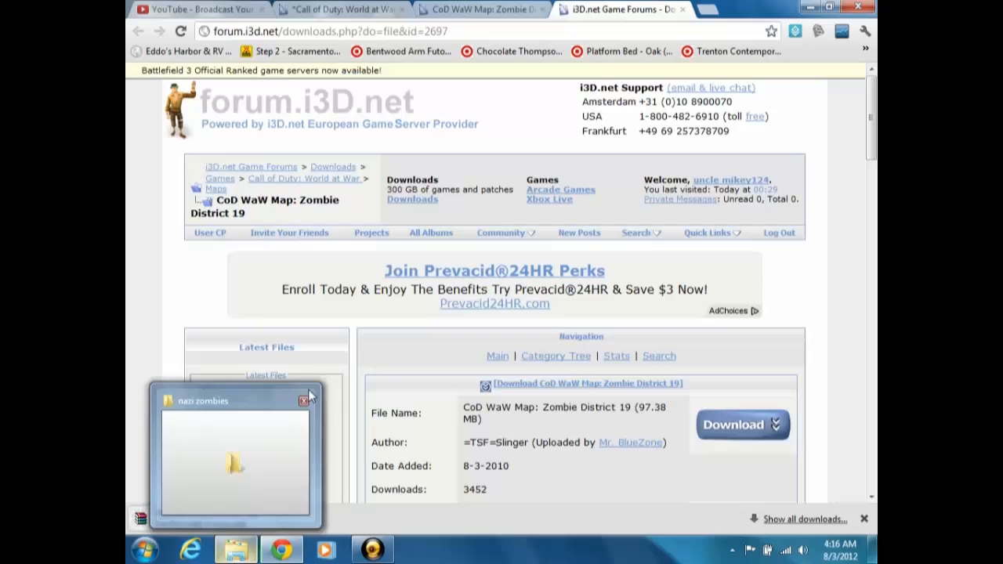
{"action": "left_click", "coordinate": [304, 401]}
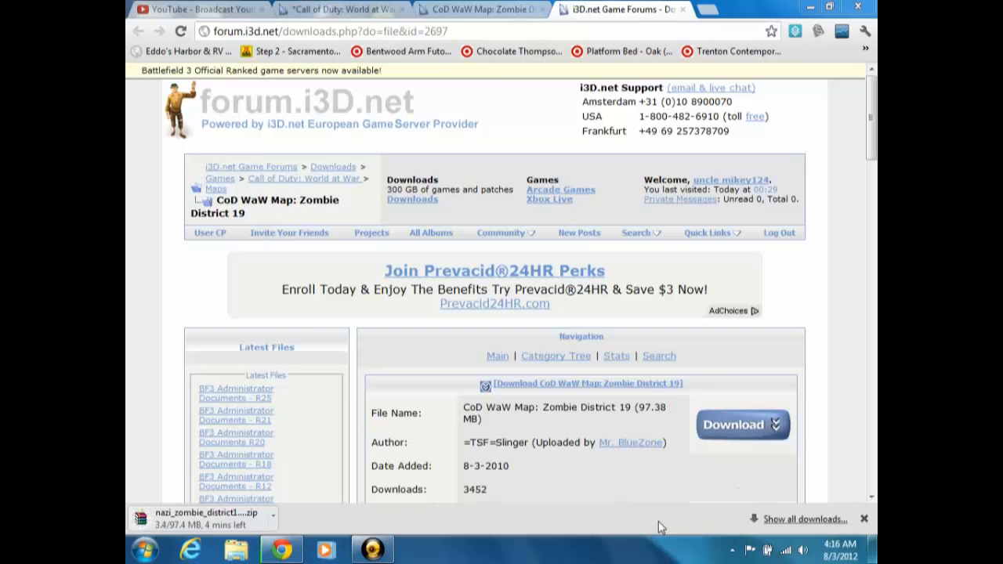
{"action": "mouse_move", "coordinate": [524, 482]}
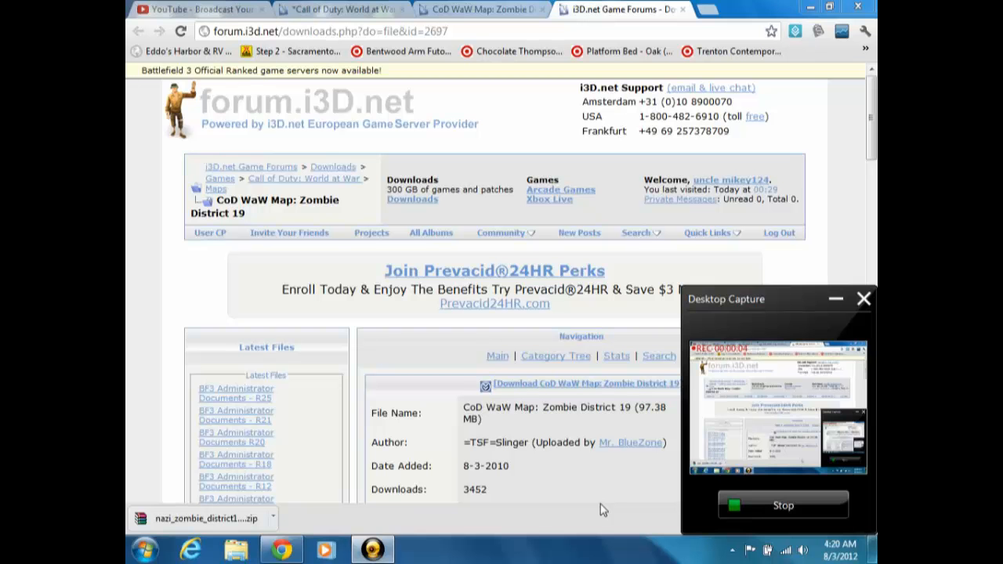
{"action": "mouse_move", "coordinate": [581, 499]}
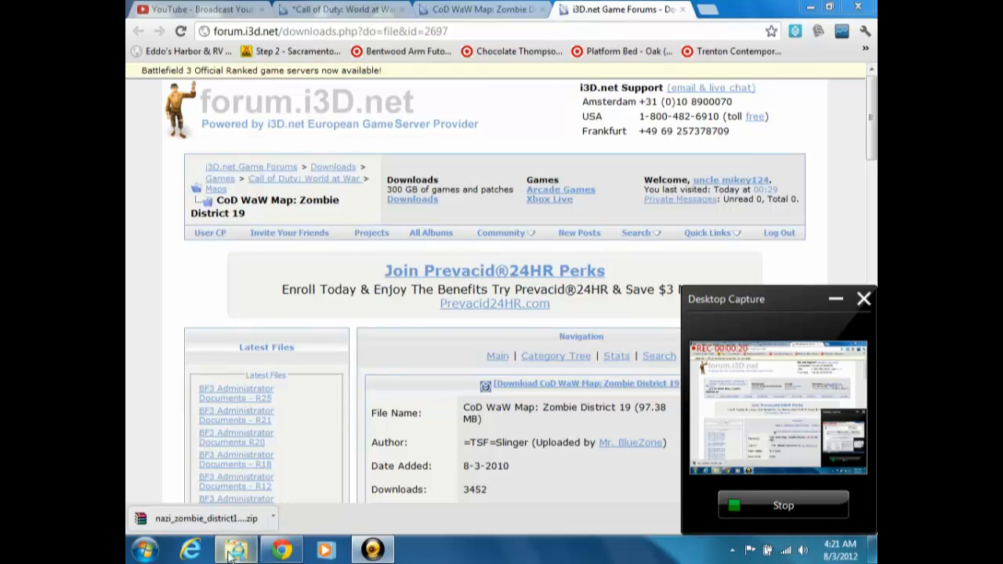
{"action": "left_click", "coordinate": [236, 549]}
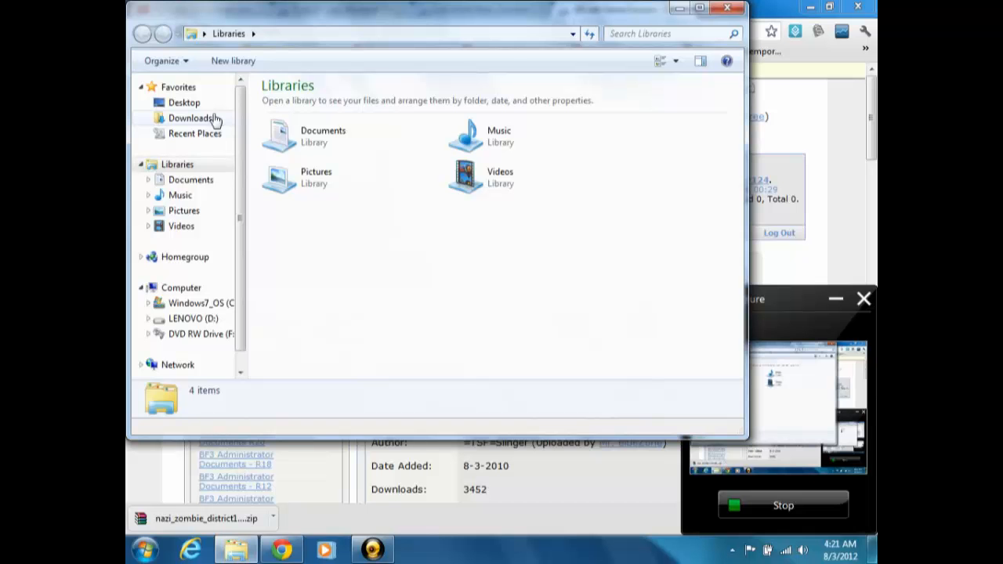
{"action": "mouse_move", "coordinate": [182, 300]}
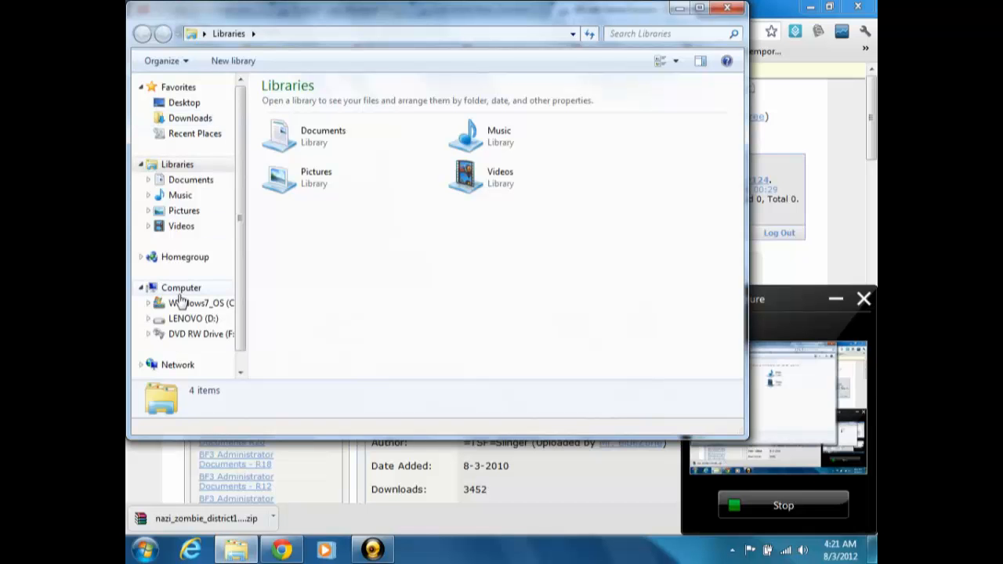
Navigate from Computer through C:\Users\Owner\AppData\Local\Activision into CoDWaW
{"action": "left_click", "coordinate": [181, 287]}
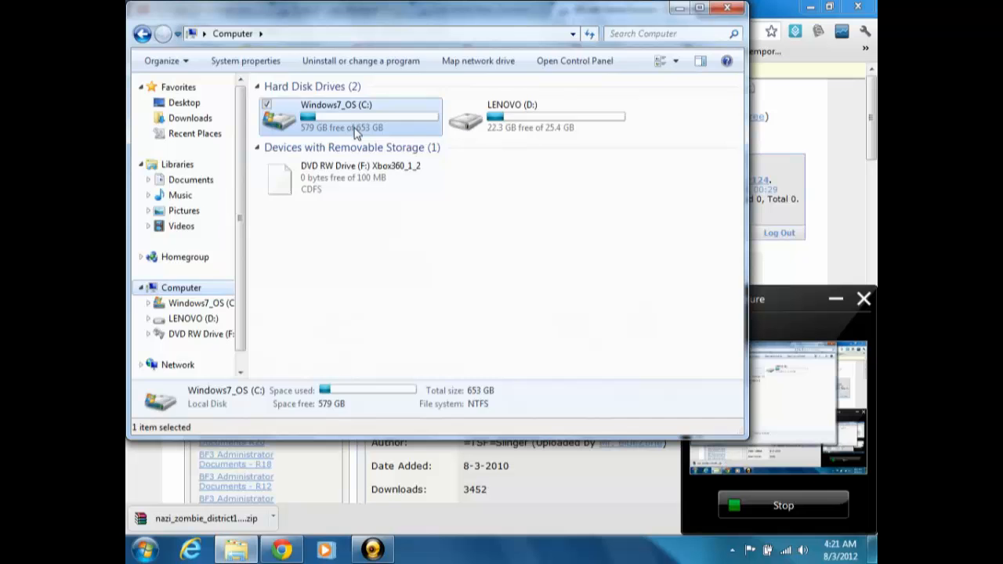
{"action": "double_click", "coordinate": [345, 115]}
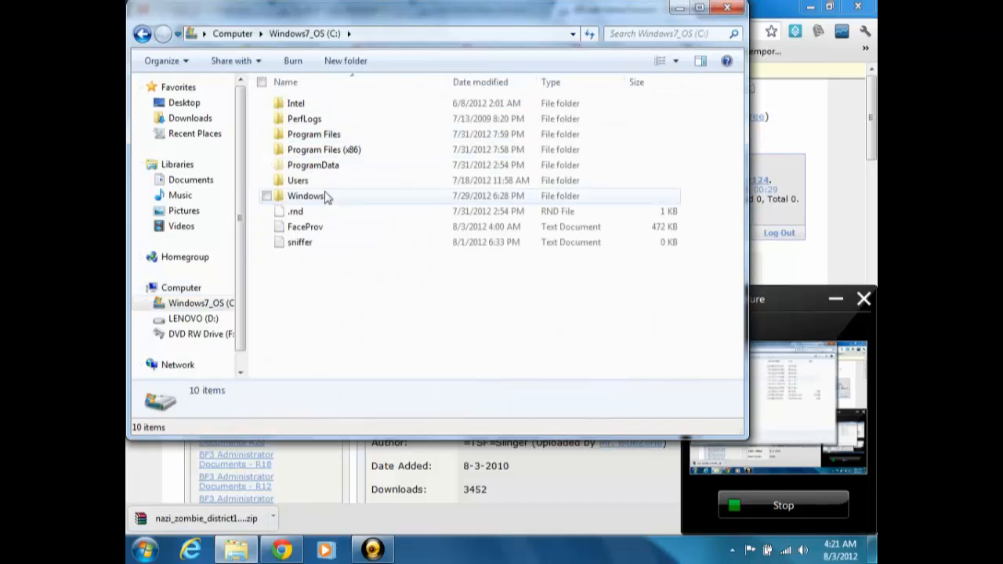
{"action": "double_click", "coordinate": [298, 180]}
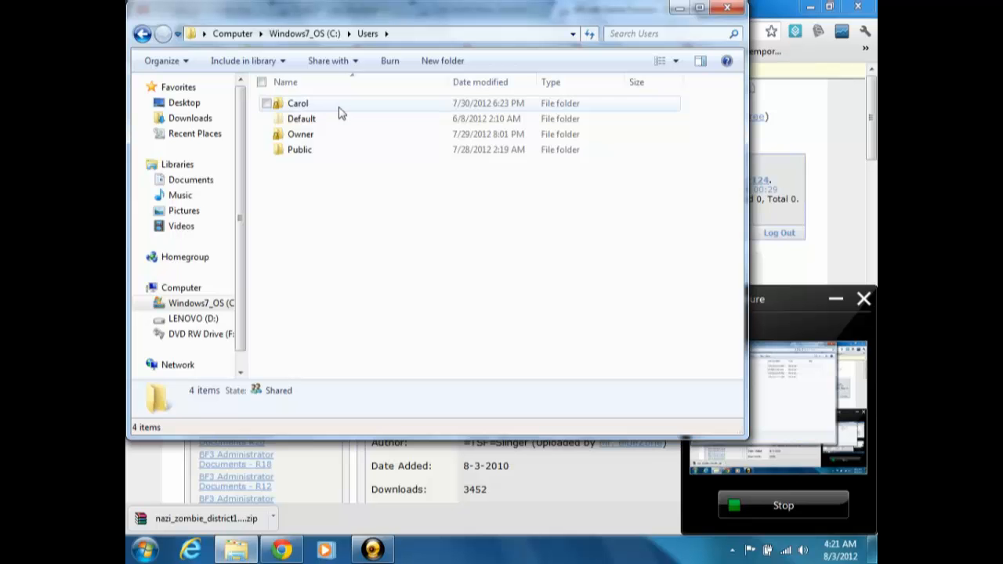
{"action": "mouse_move", "coordinate": [343, 141]}
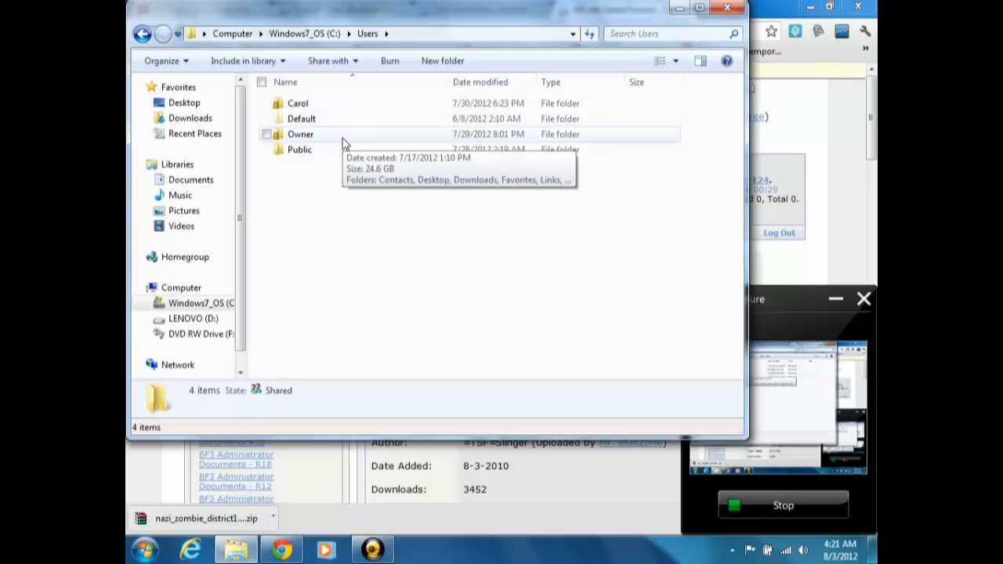
{"action": "double_click", "coordinate": [300, 134]}
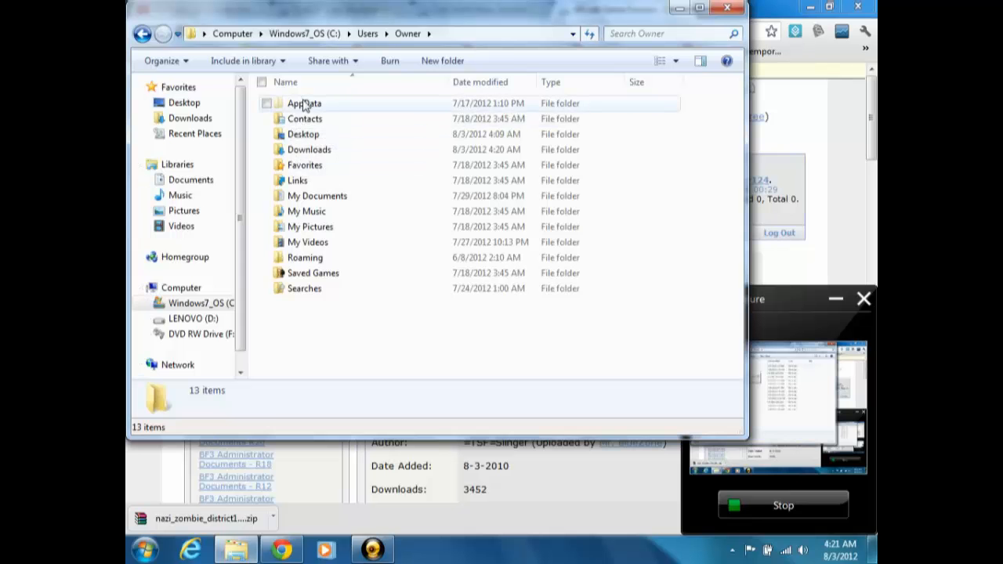
{"action": "double_click", "coordinate": [304, 103]}
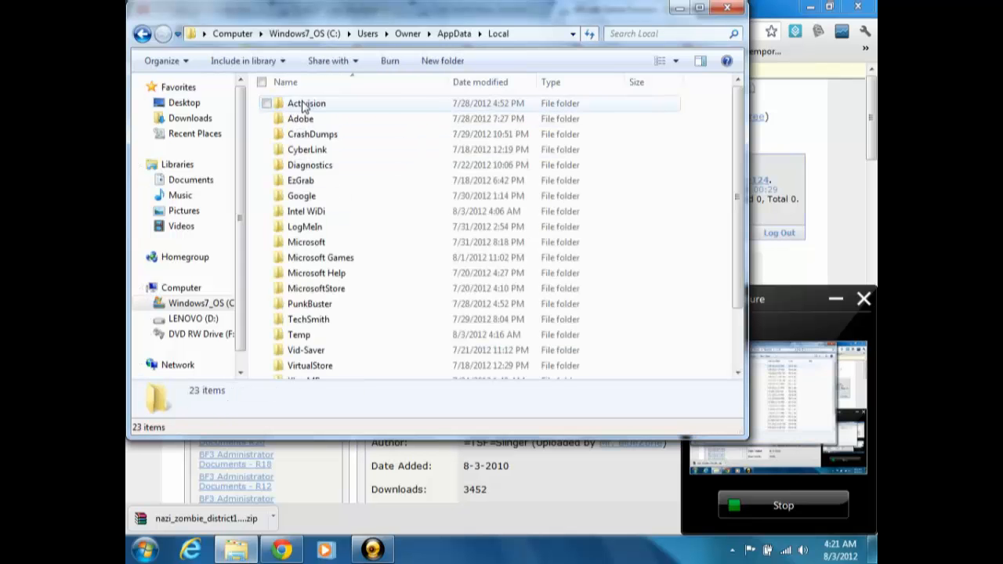
{"action": "double_click", "coordinate": [306, 103]}
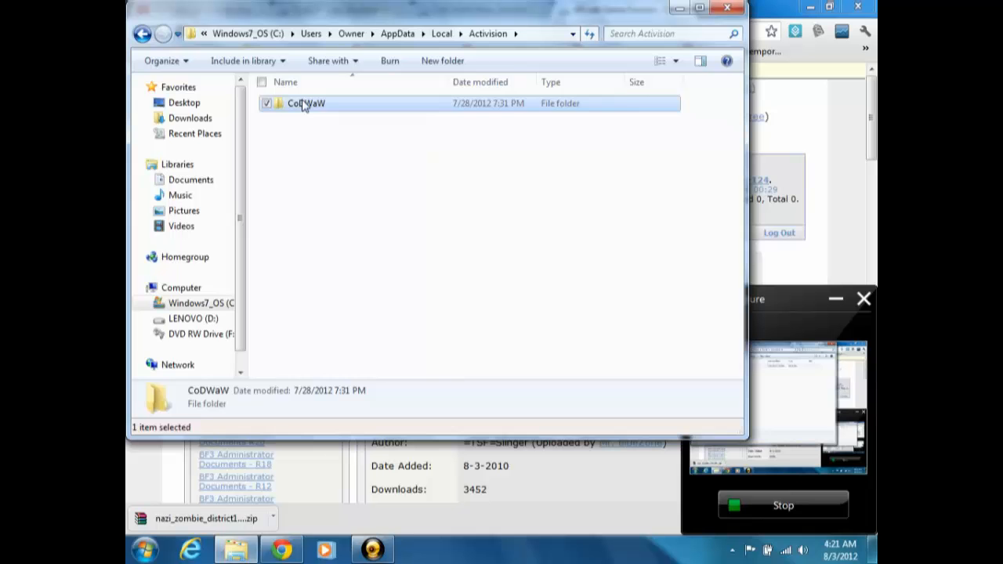
{"action": "double_click", "coordinate": [306, 103]}
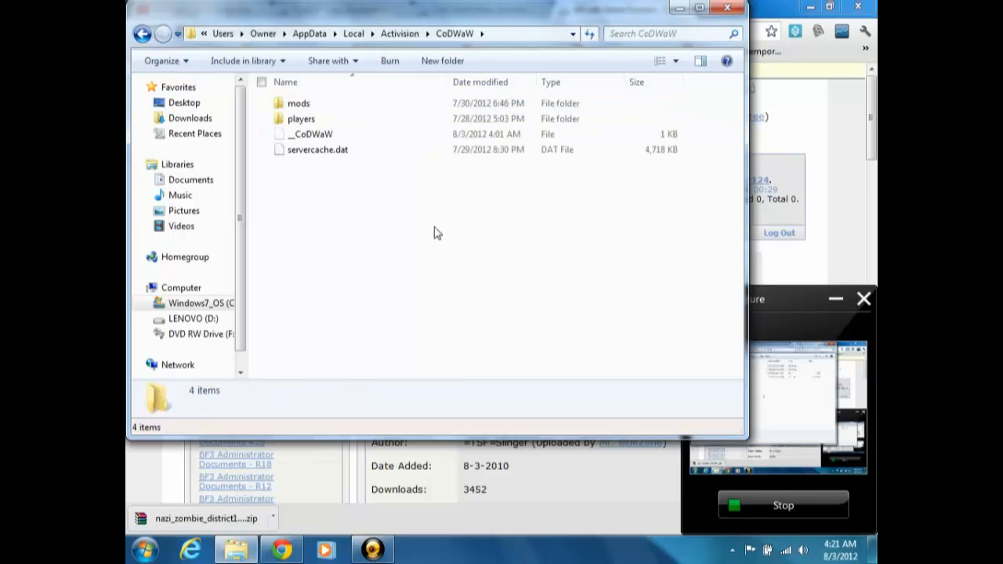
{"action": "right_click", "coordinate": [437, 232]}
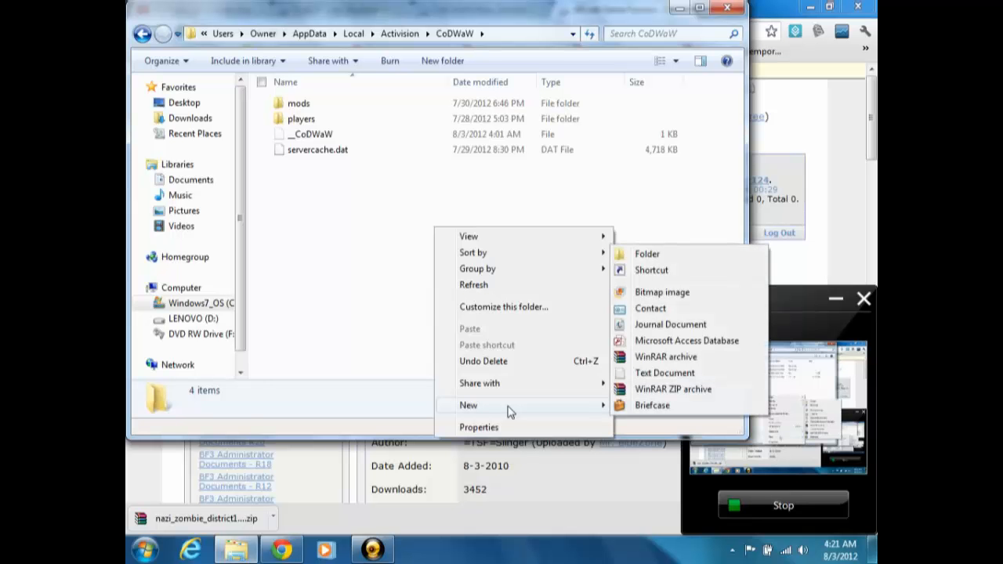
{"action": "left_click", "coordinate": [647, 253]}
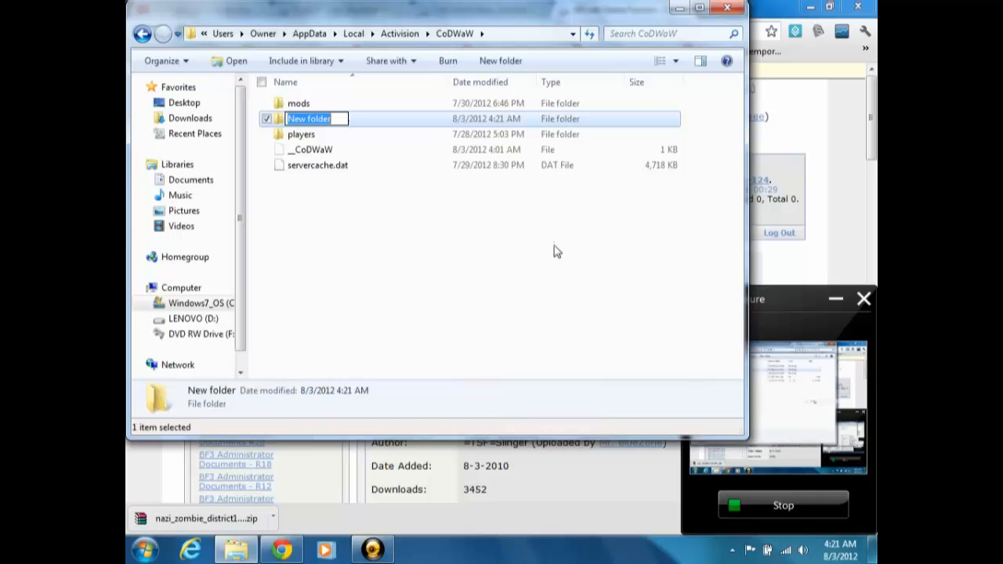
{"action": "type", "text": "m"}
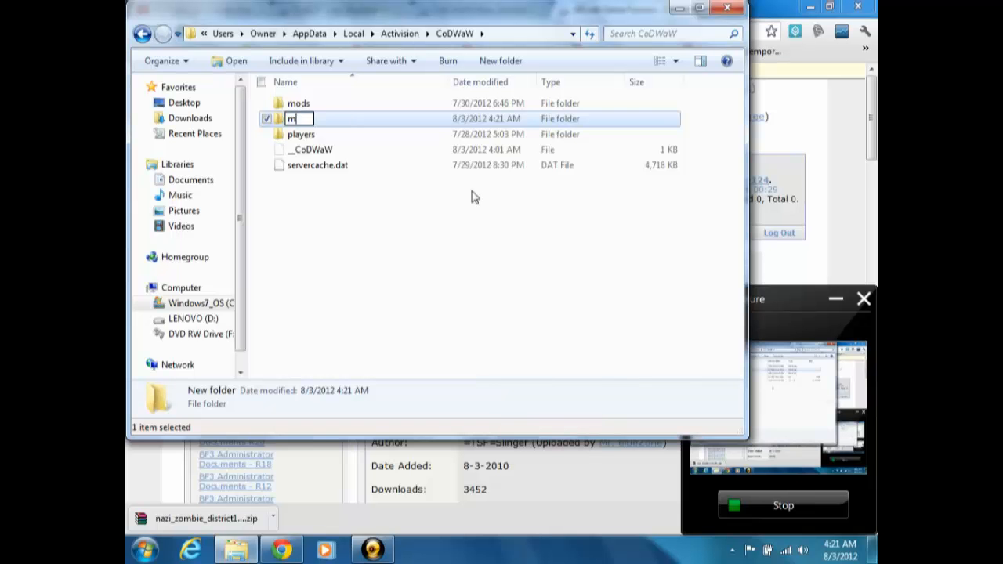
{"action": "type", "text": "ods"}
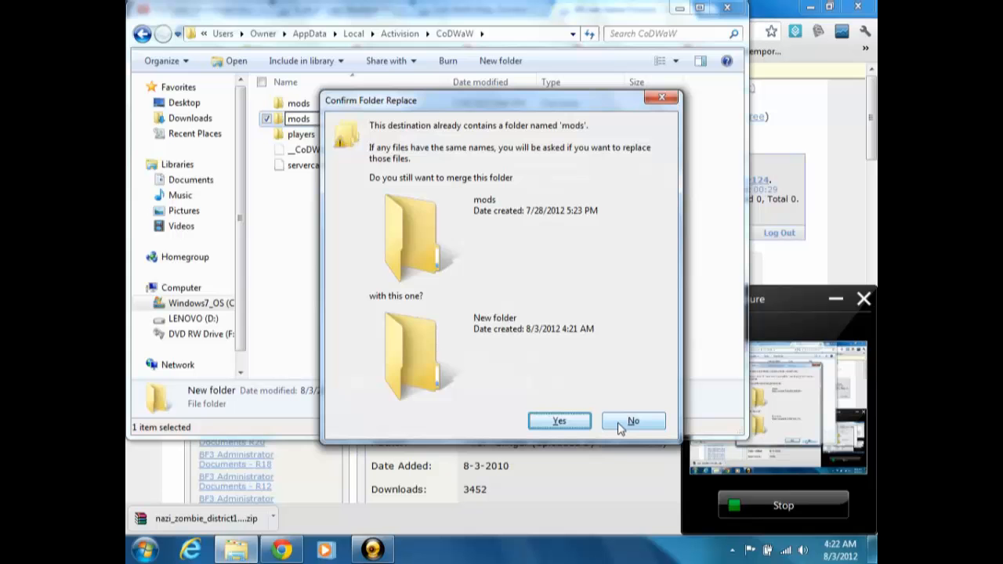
{"action": "left_click", "coordinate": [633, 421]}
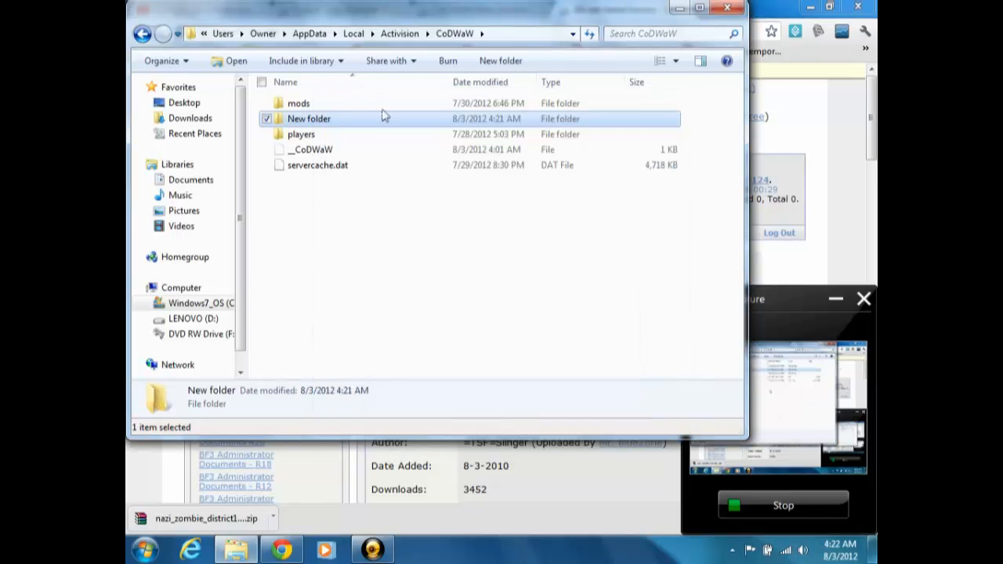
{"action": "left_click", "coordinate": [143, 33]}
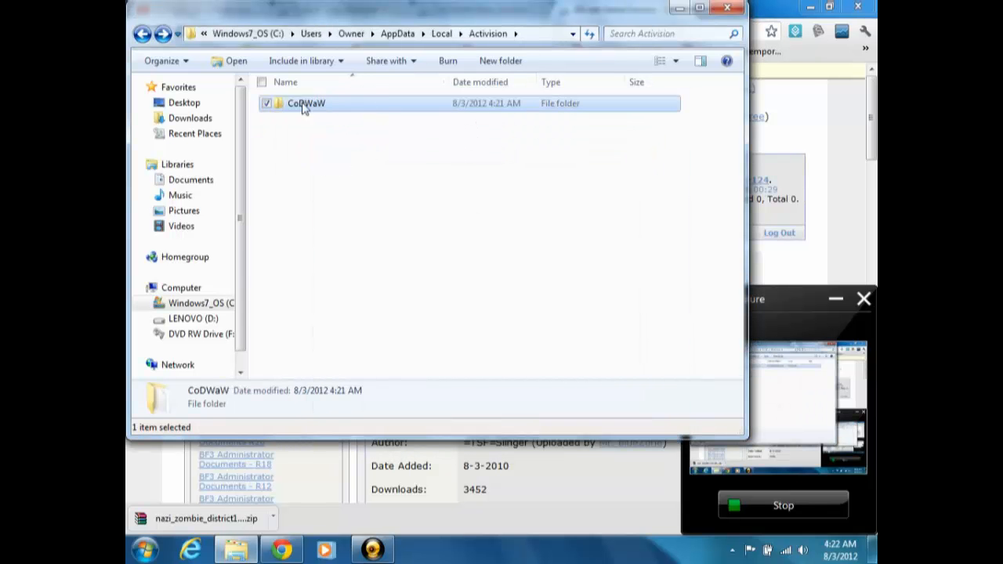
{"action": "double_click", "coordinate": [306, 102]}
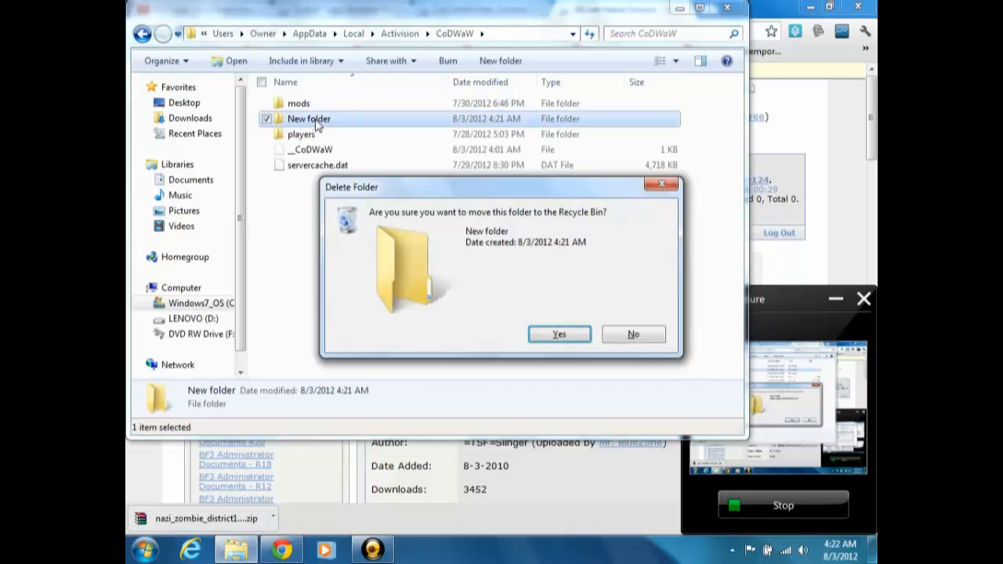
{"action": "left_click", "coordinate": [559, 334]}
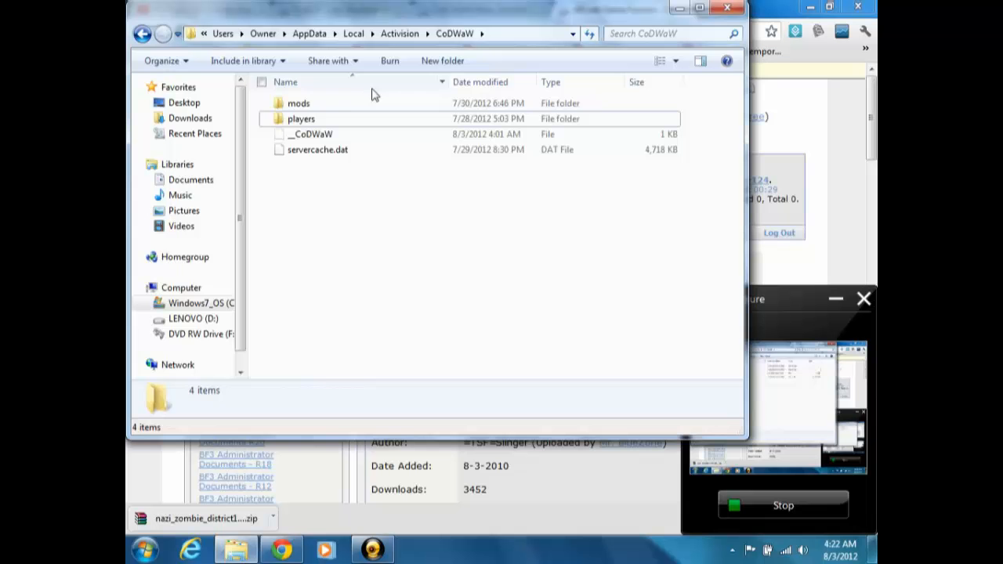
Open the mods folder inside CoDWaW
{"action": "double_click", "coordinate": [298, 102]}
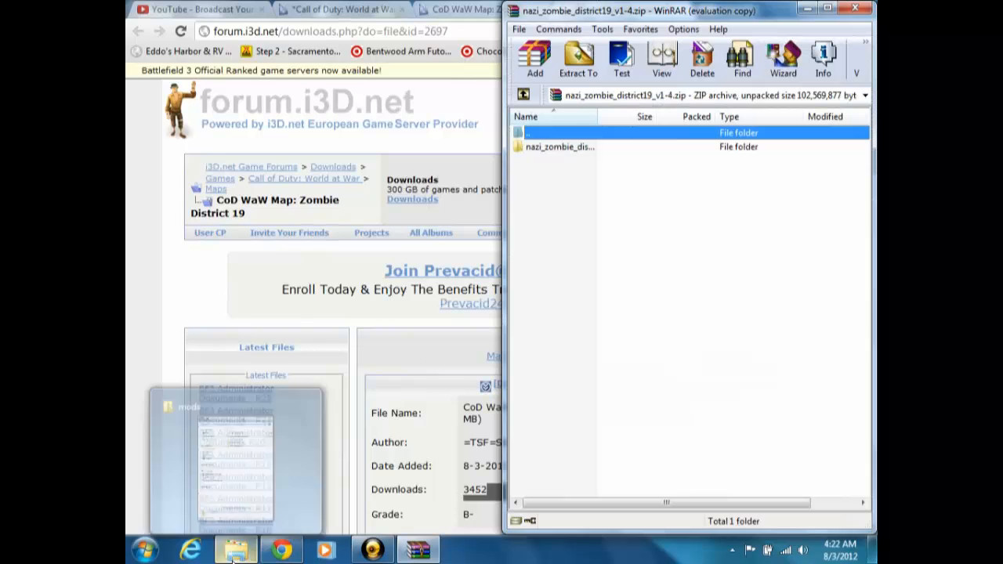
{"action": "left_click", "coordinate": [236, 548]}
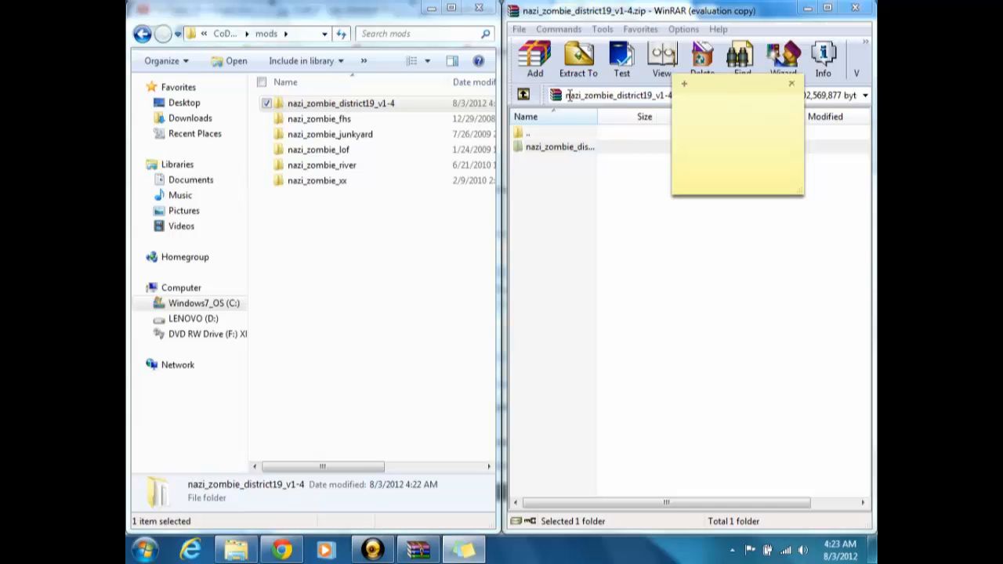
Type 'devmap nazi_zombie_district19' into the sticky note
{"action": "type", "text": "devma"}
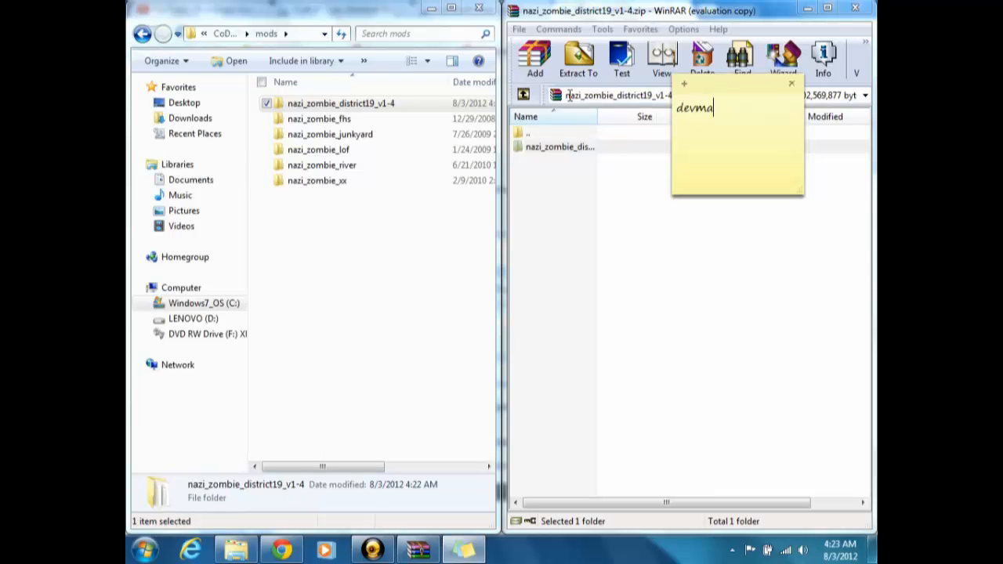
{"action": "type", "text": "p"}
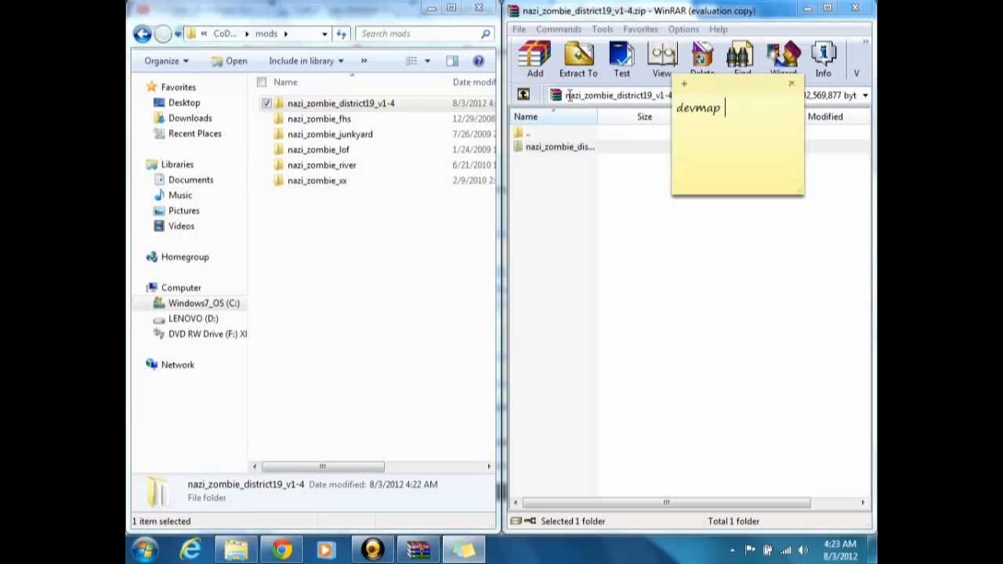
{"action": "type", "text": "nazi"}
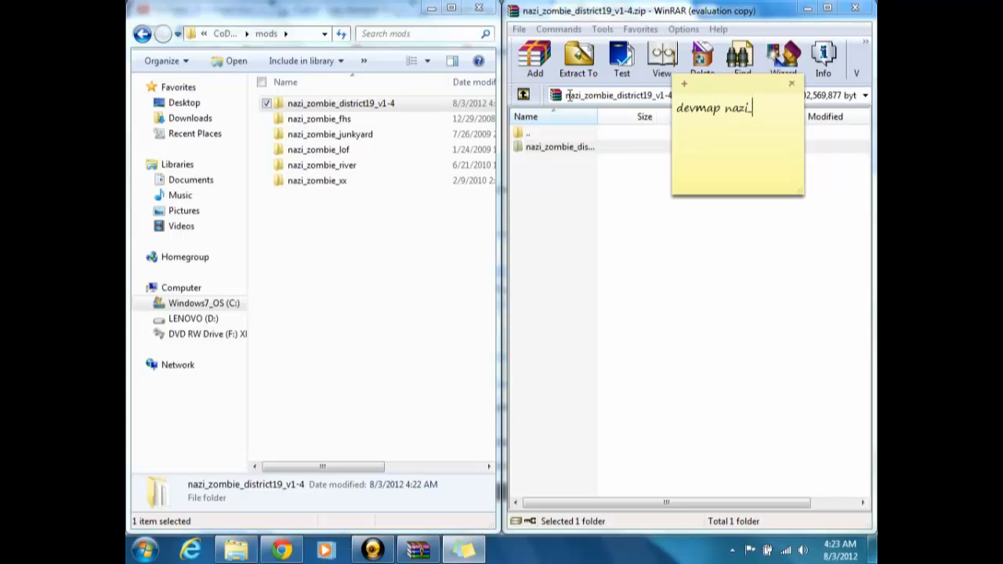
{"action": "type", "text": "_zombi"}
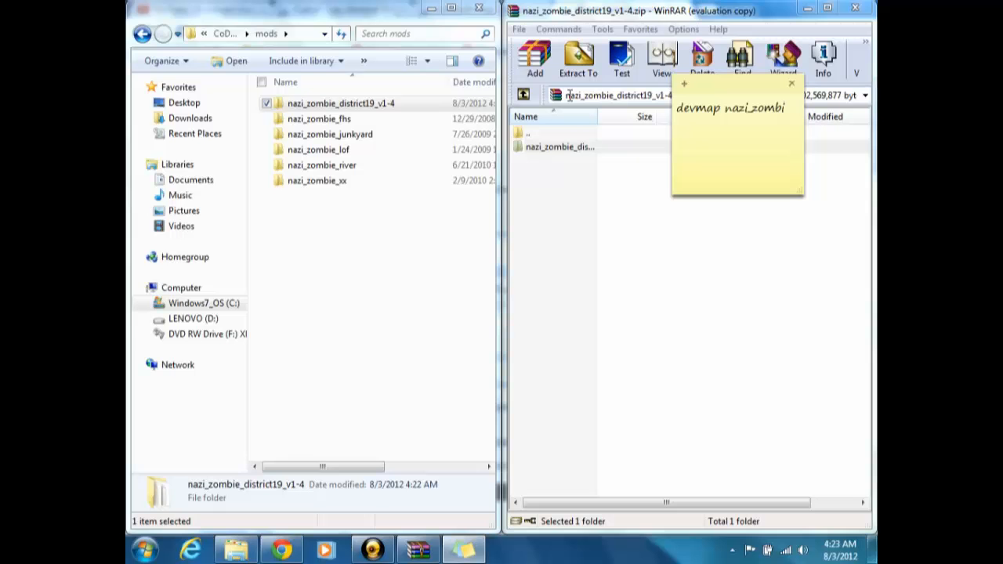
{"action": "type", "text": "e_d"}
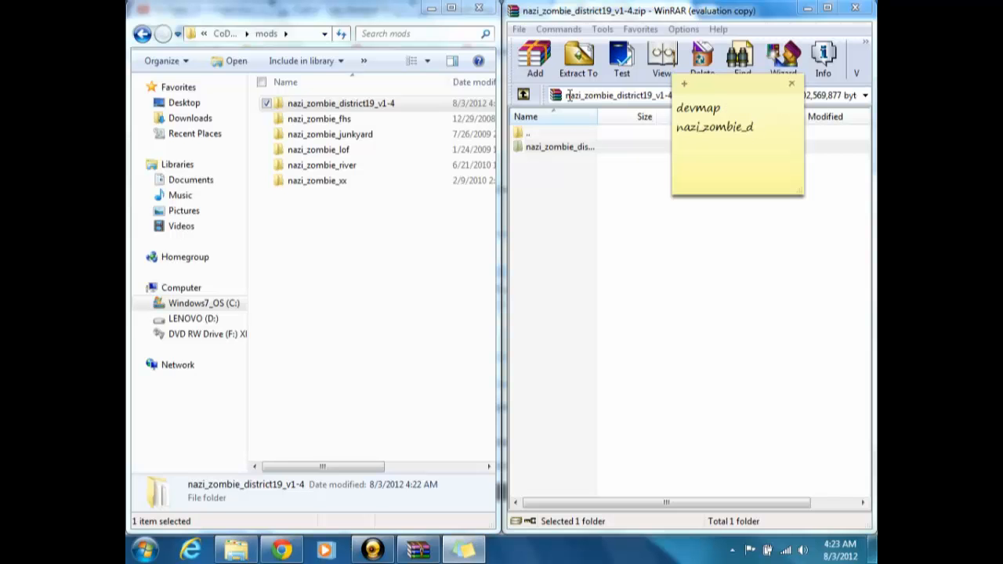
{"action": "type", "text": "istrict"}
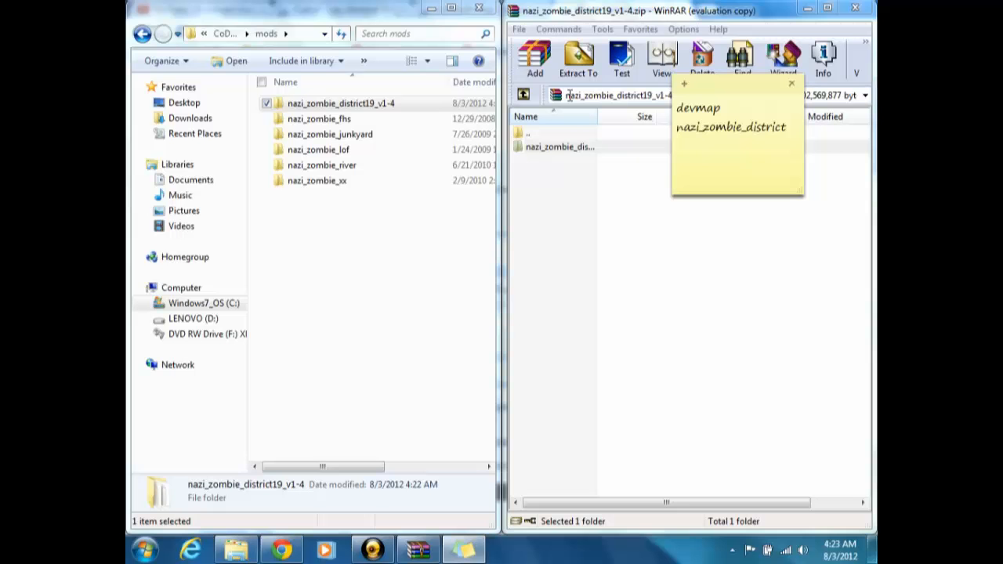
{"action": "type", "text": "1"}
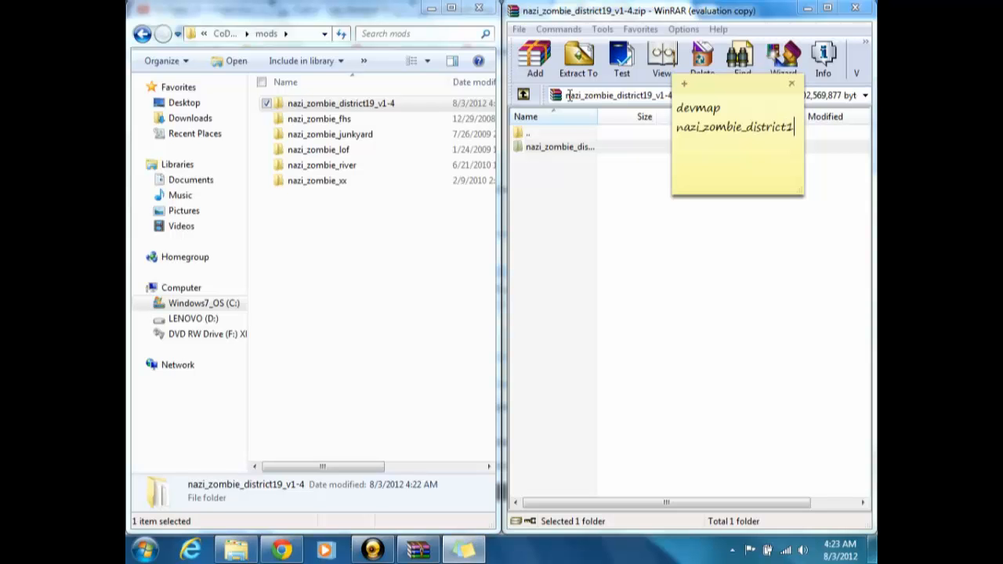
{"action": "type", "text": "9"}
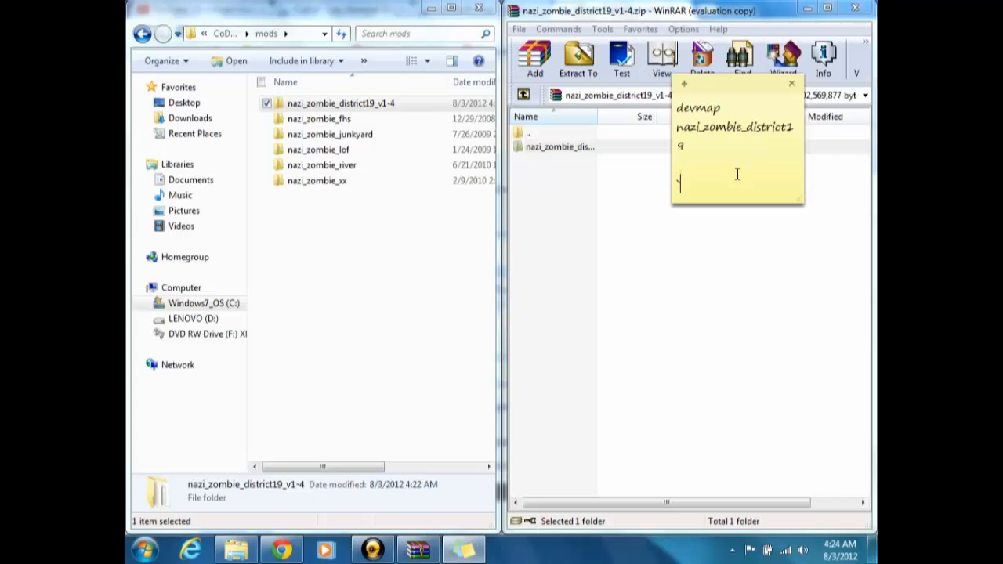
Type a '~~' line a few lines below the devmap command
{"action": "type", "text": "~~"}
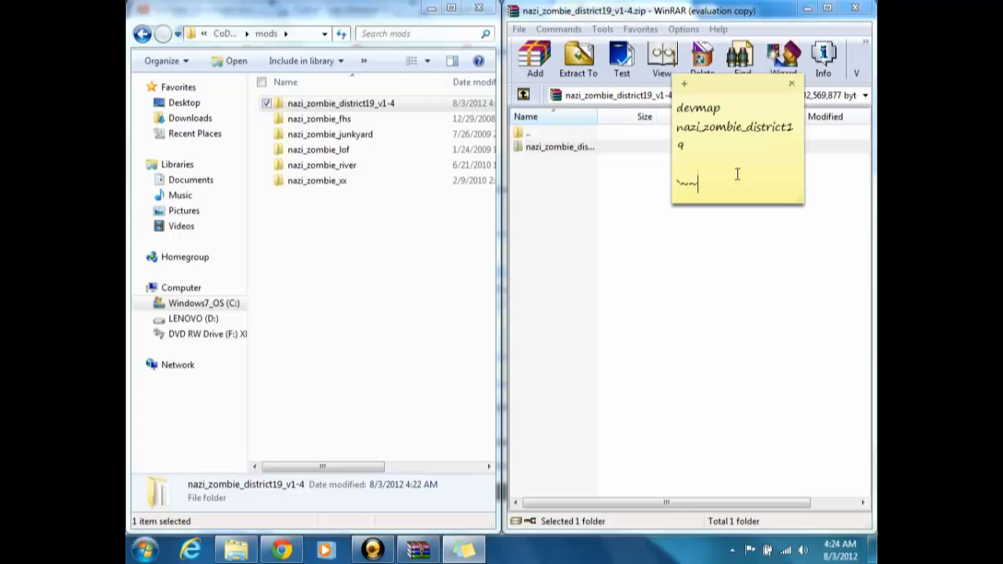